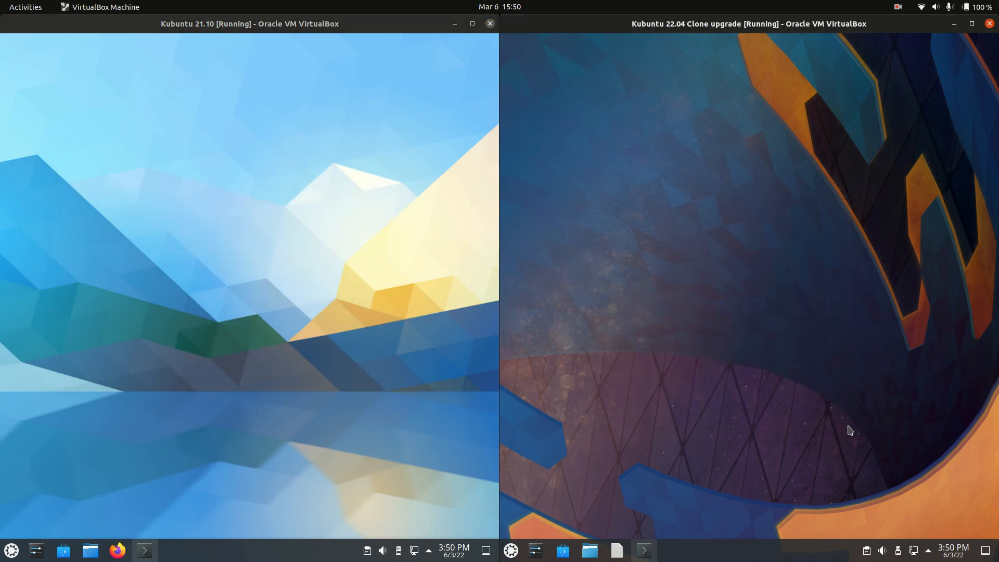
Show the application launchers on both the 21.10 and 22.04 desktops, browsing to the Graphics category on 22.04.
left_click(816, 294)
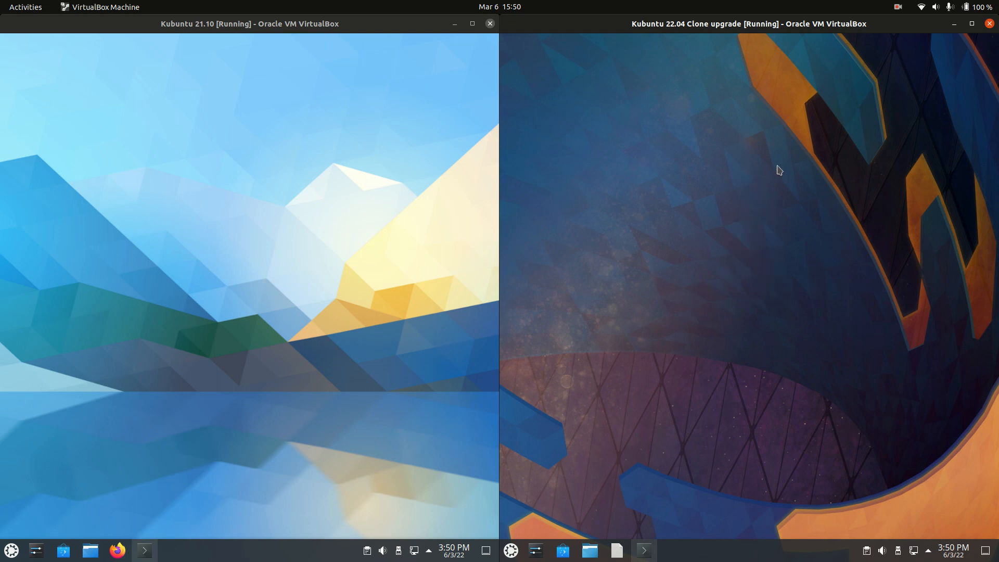
mouse_move(201, 132)
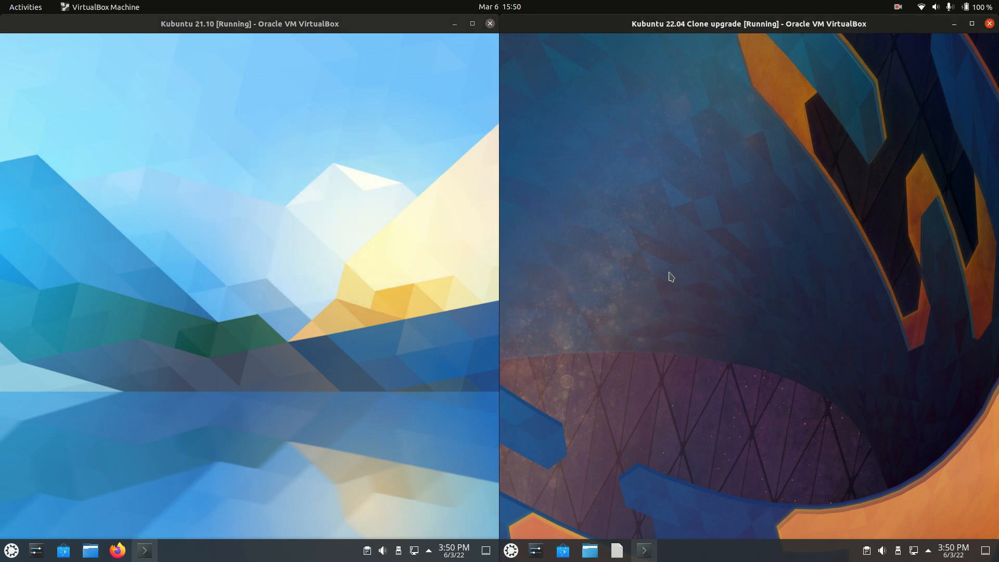
mouse_move(722, 256)
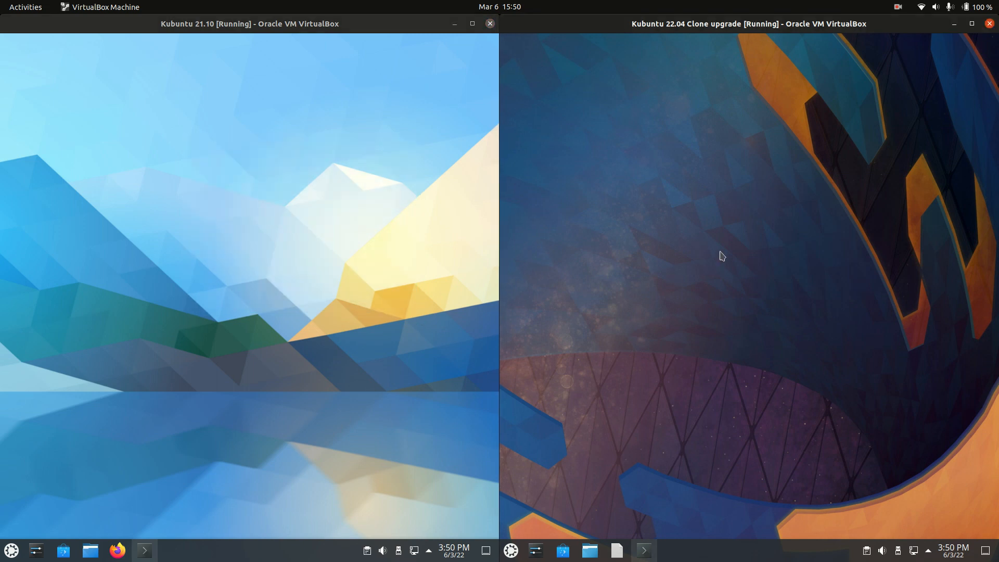
left_click(11, 550)
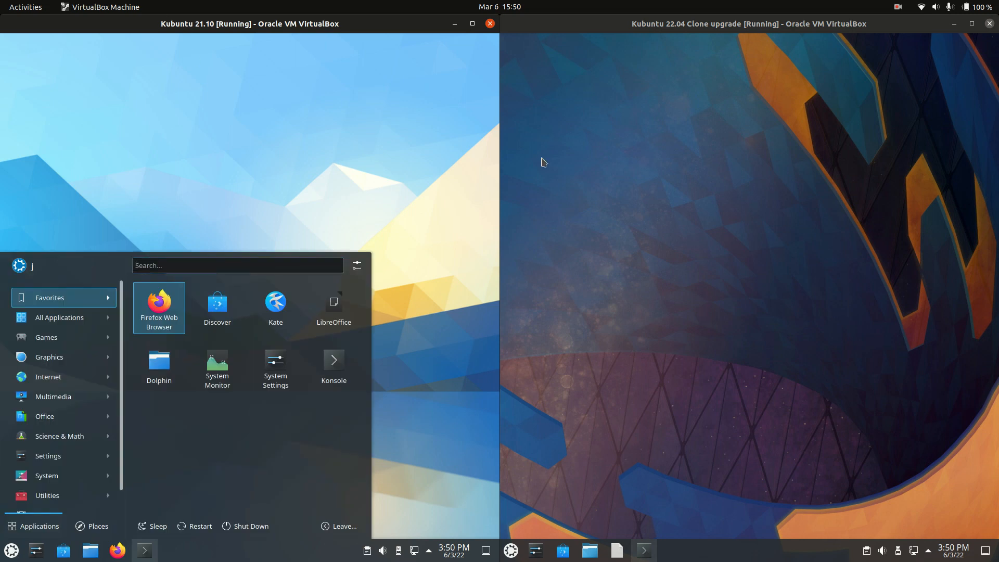
left_click(511, 550)
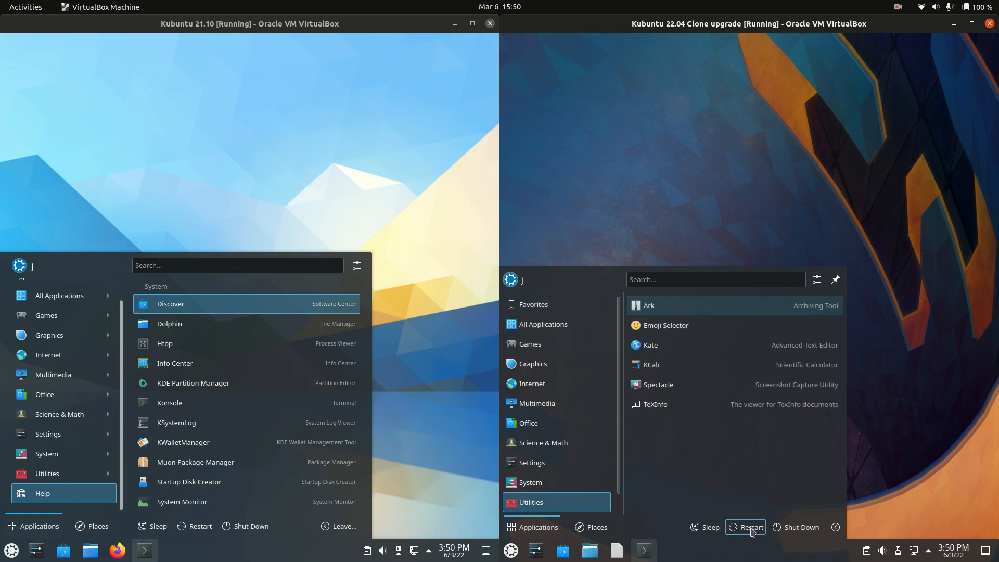
mouse_move(801, 527)
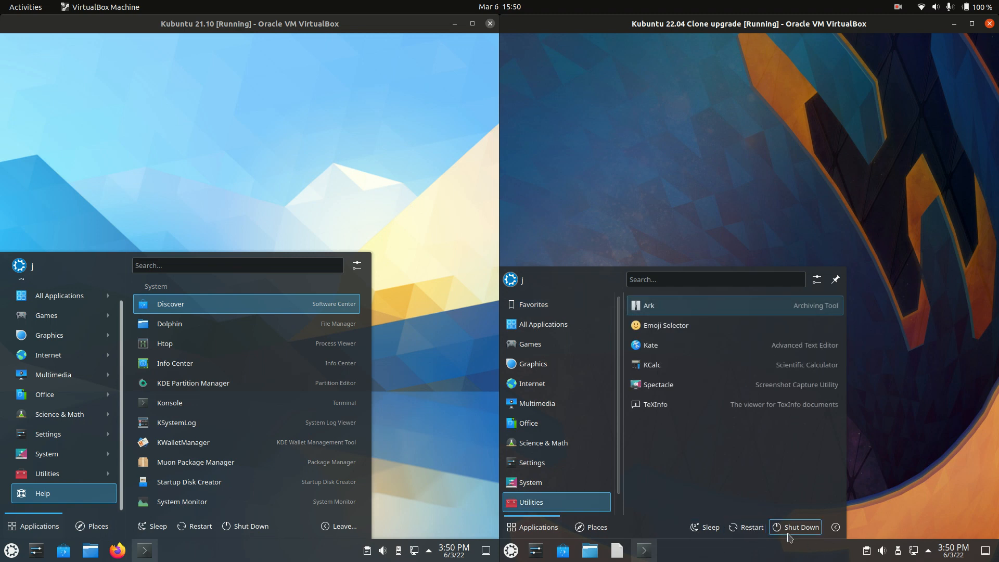
left_click(533, 363)
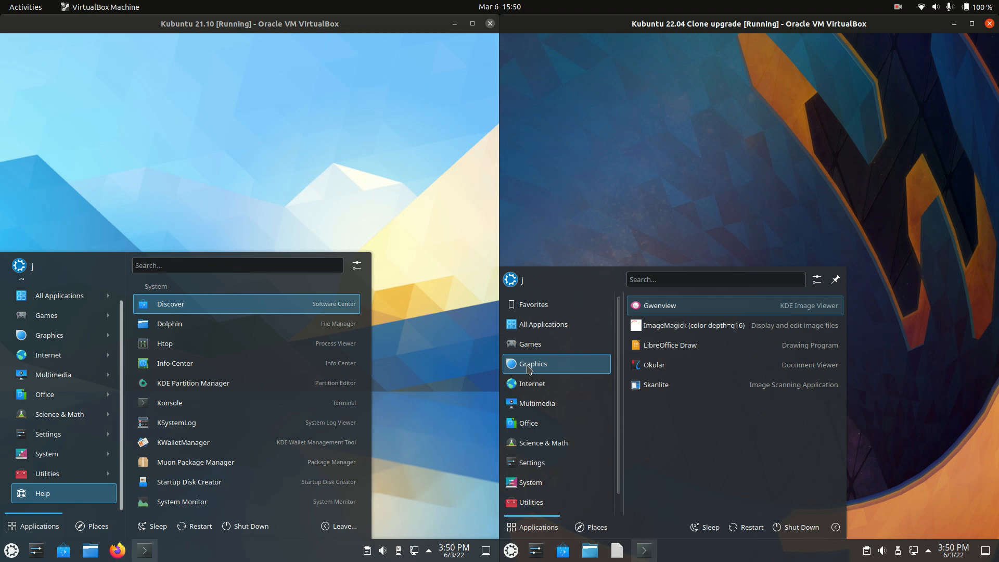
Dismiss the launcher so the 22.04 desktop shows again.
left_click(537, 403)
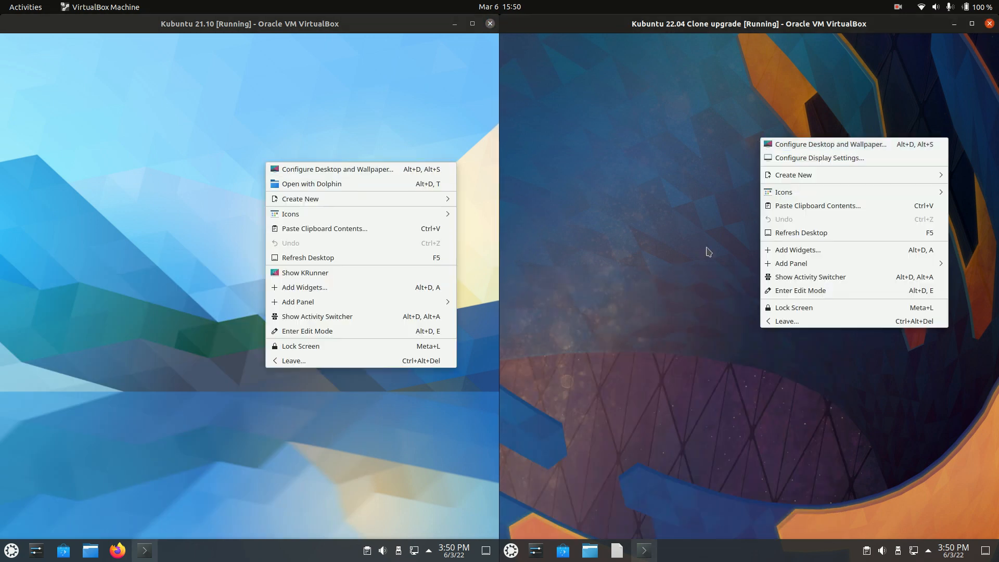
mouse_move(392, 277)
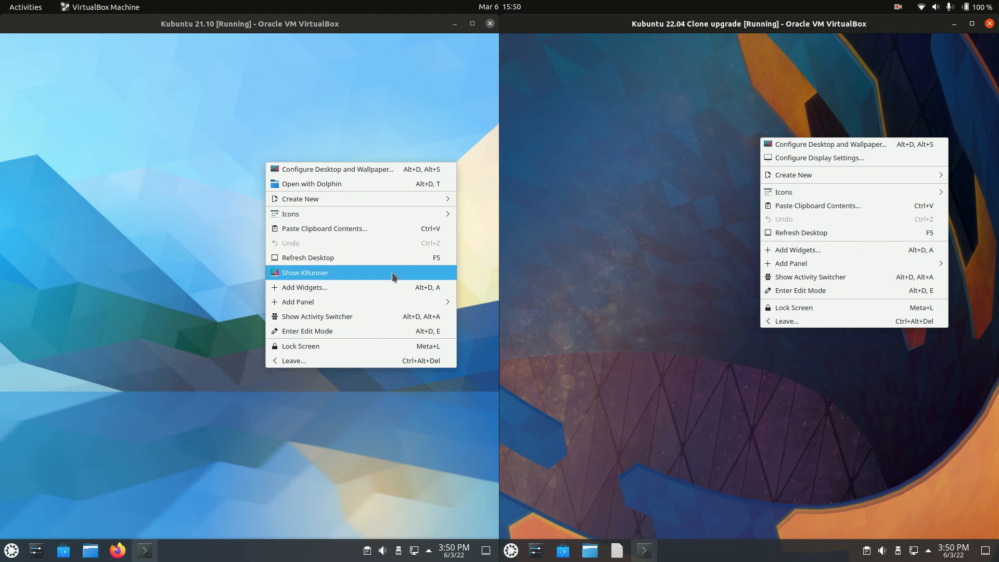
mouse_move(305, 284)
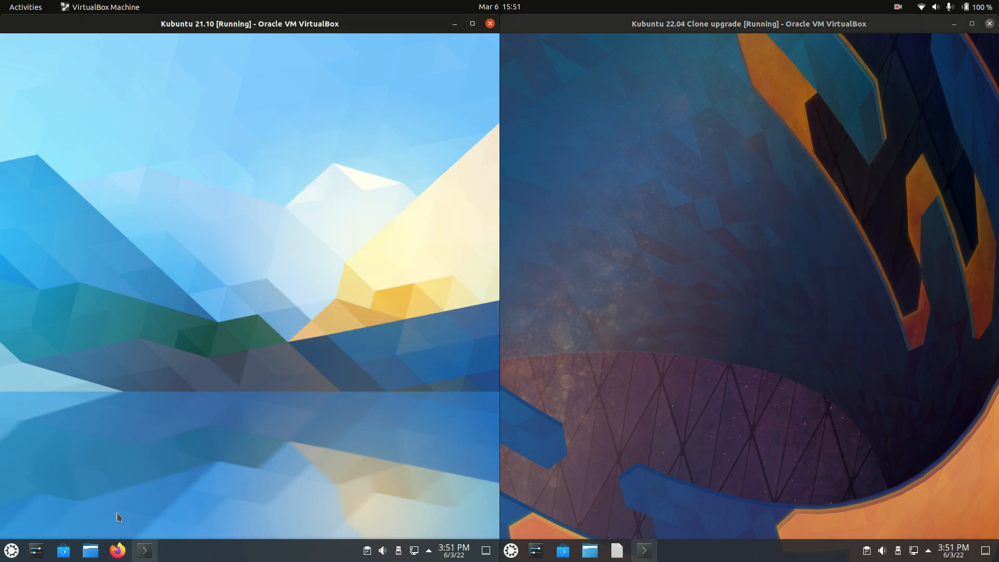
Launch Dolphin on both systems and bring up the 21.10 hamburger menu.
left_click(89, 549)
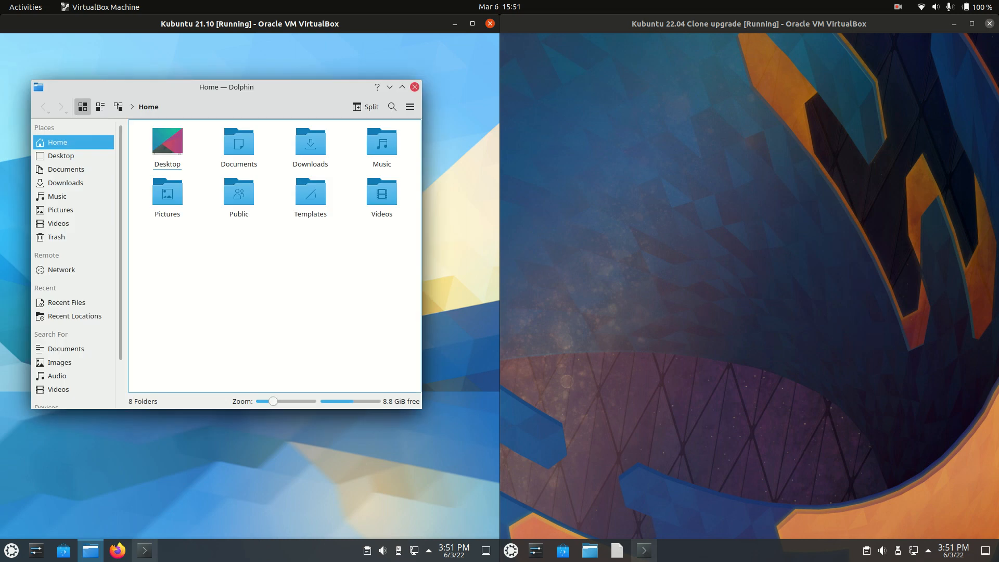
mouse_move(589, 550)
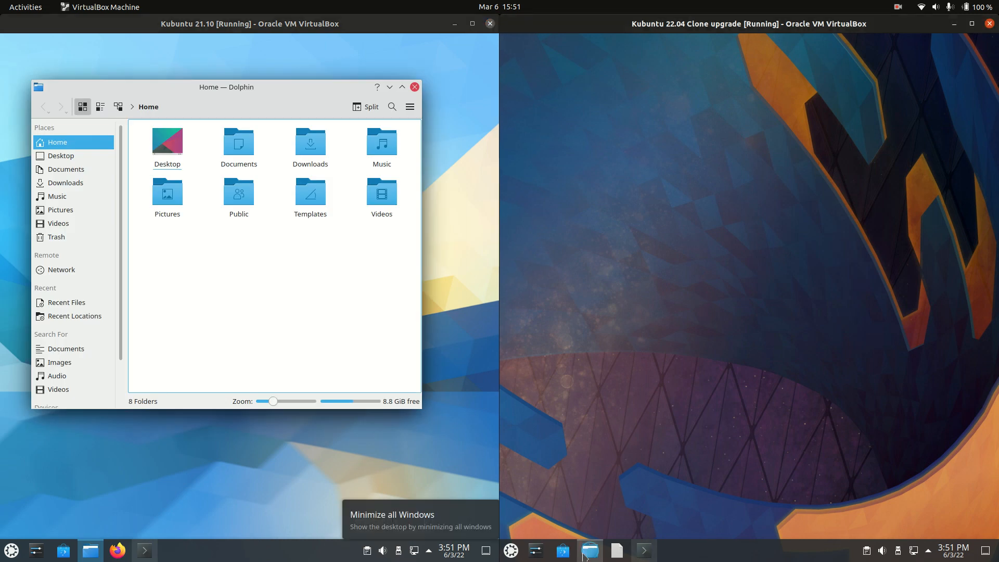
left_click(590, 549)
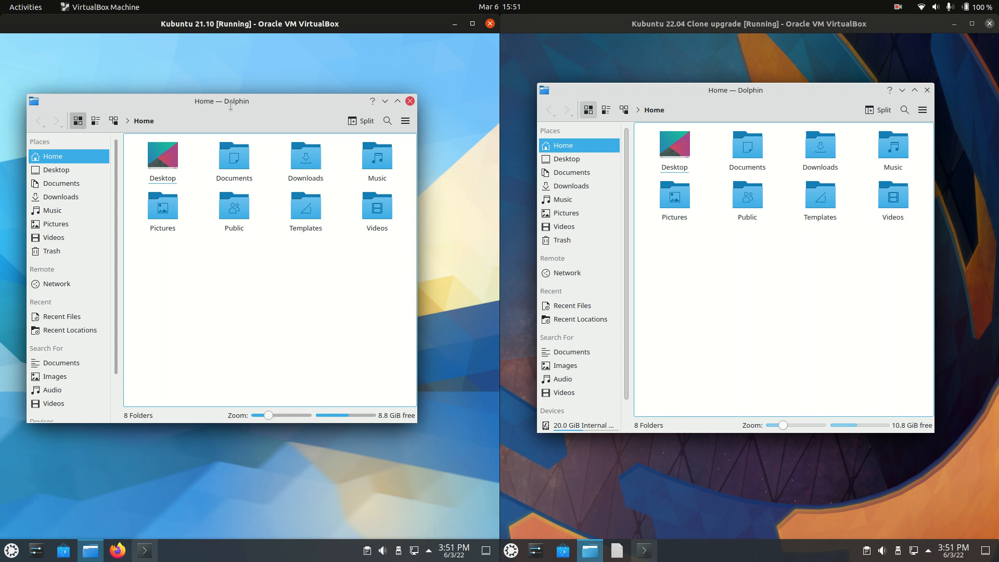
mouse_move(923, 109)
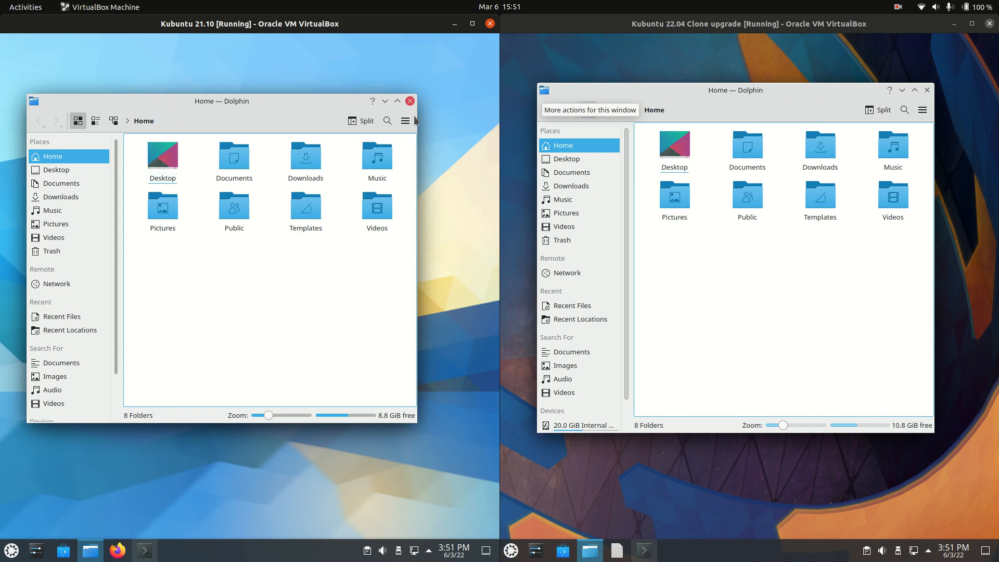
left_click(405, 120)
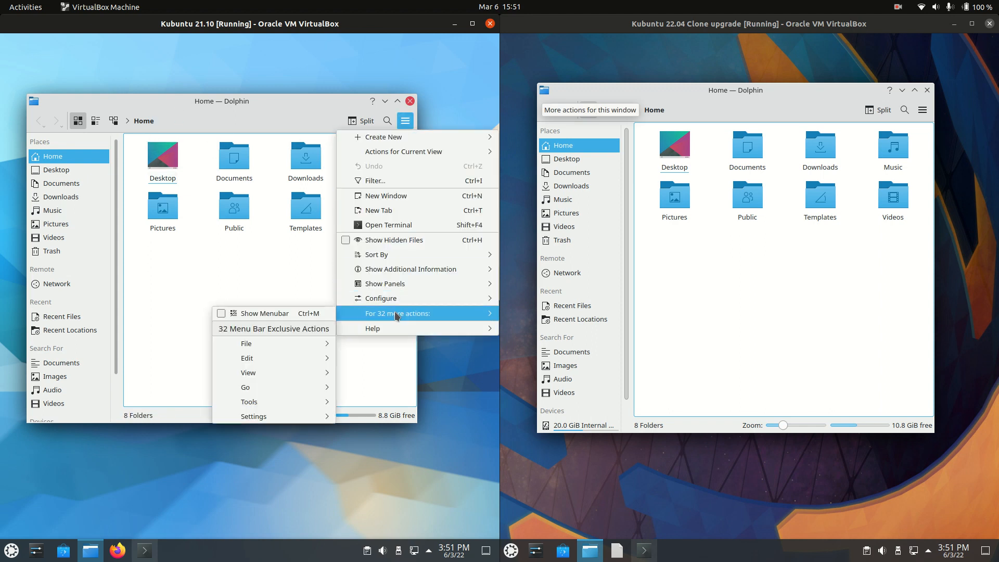
mouse_move(402, 254)
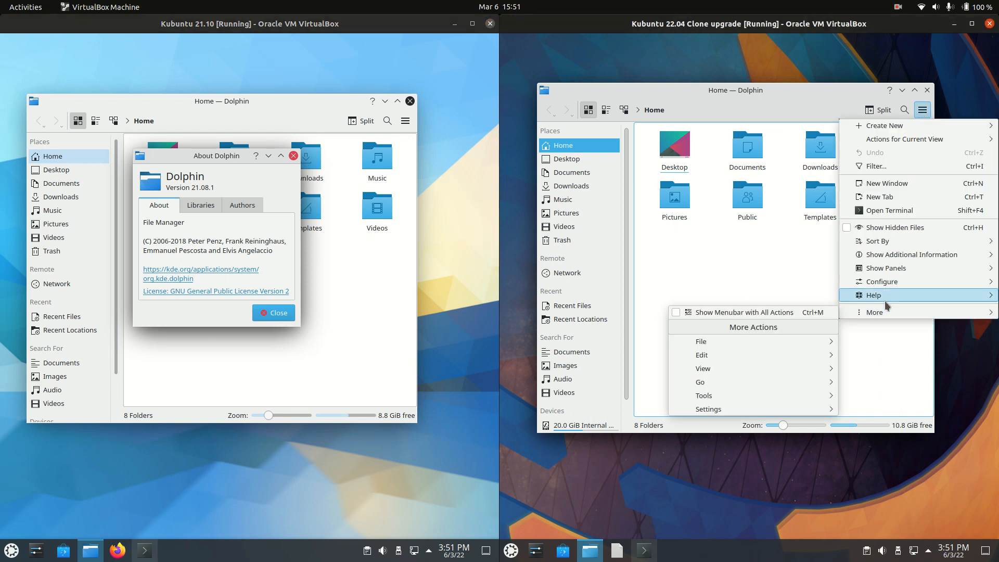
mouse_move(704, 408)
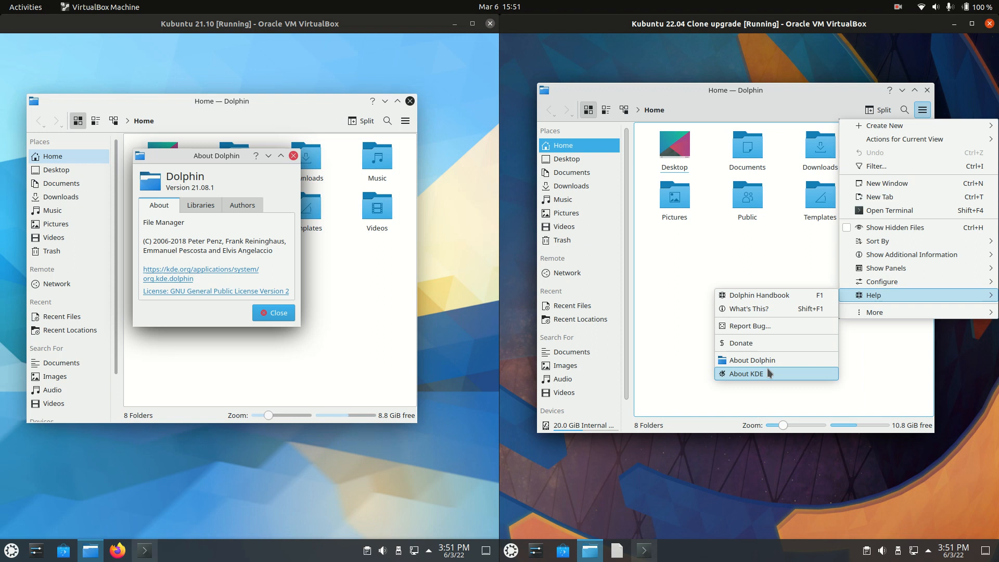
Show the About Dolphin dialogs reading 21.08.1 on 21.10 and 21.12.3 on 22.04.
left_click(750, 359)
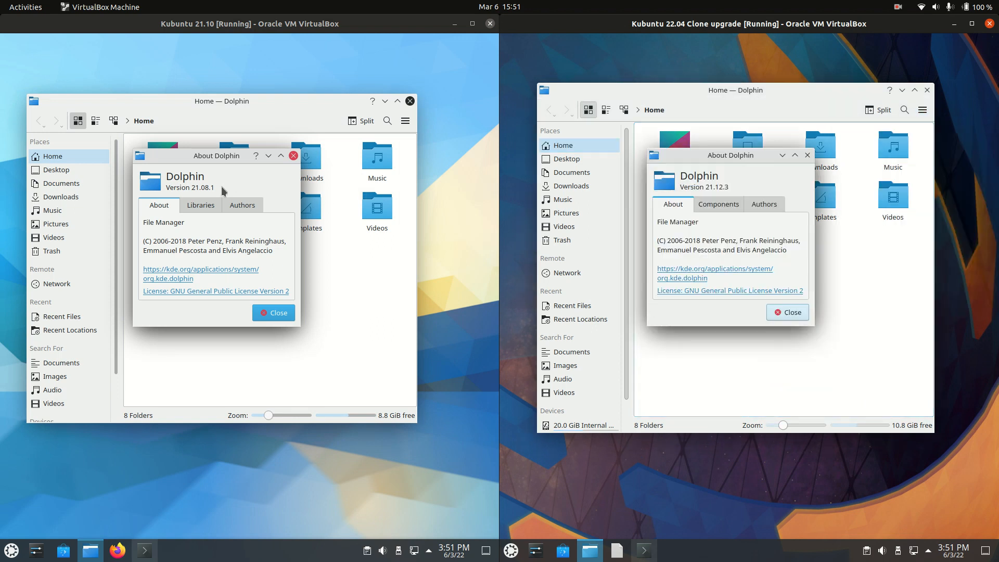
left_click_drag(216, 155, 248, 157)
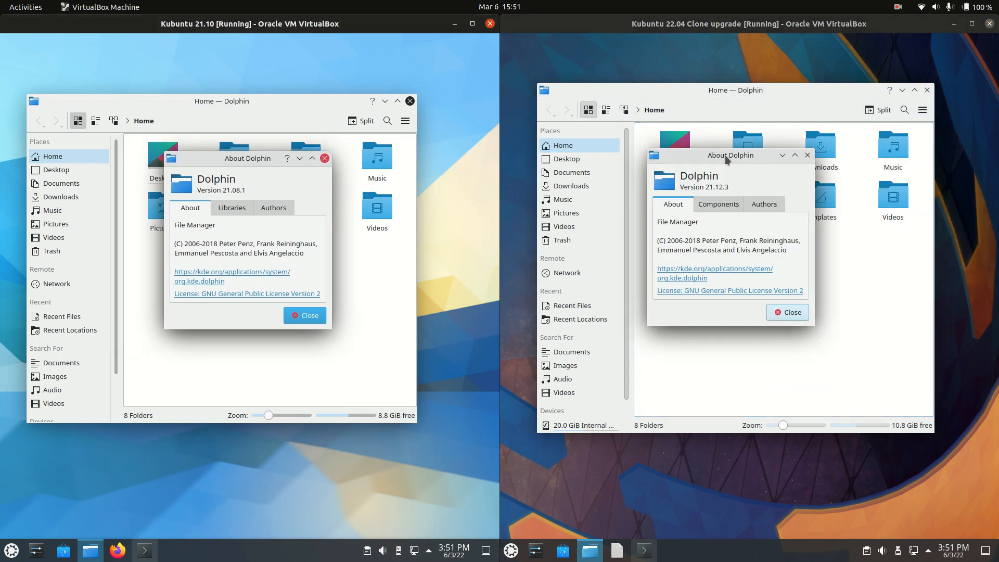
left_click(788, 313)
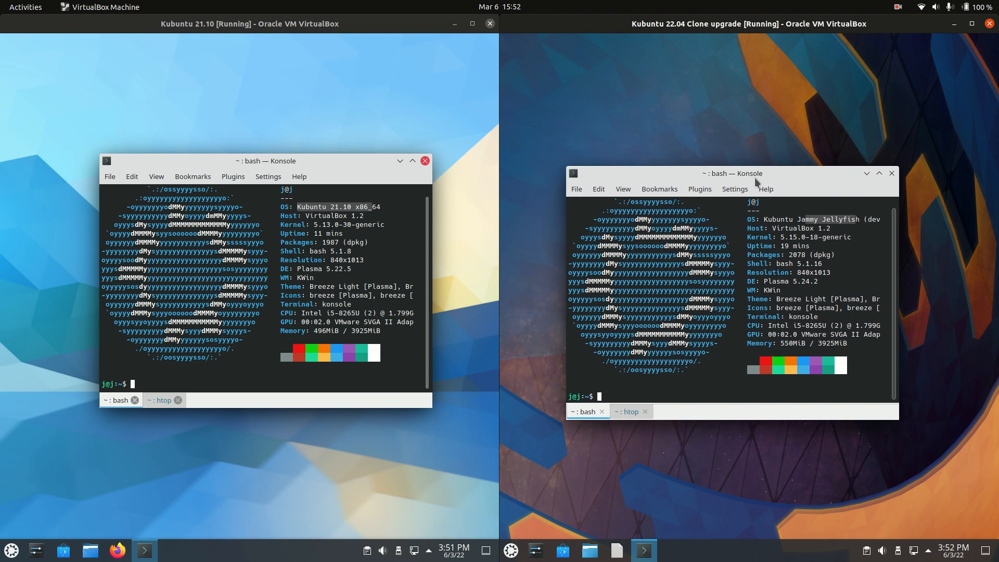
mouse_move(748, 181)
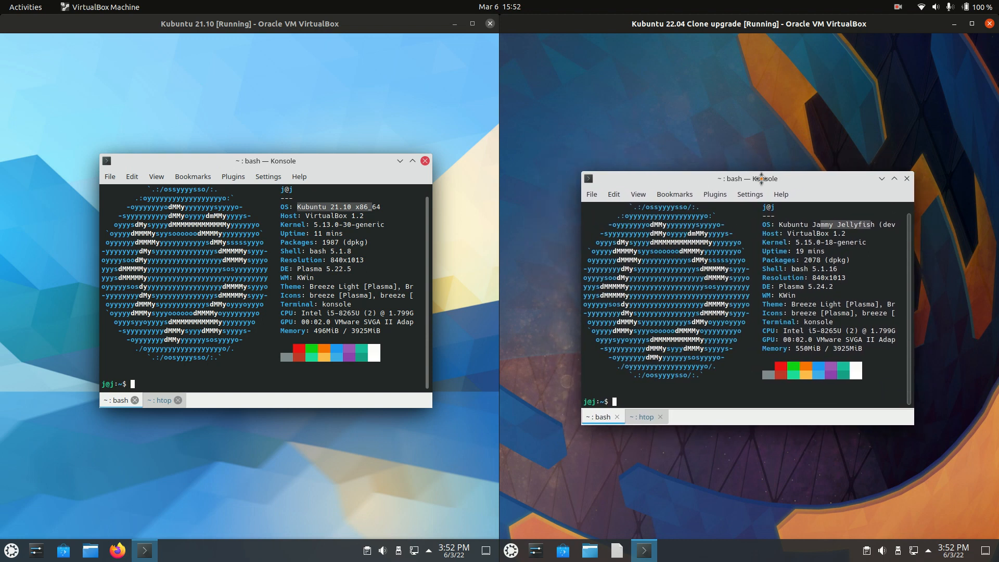
mouse_move(331, 232)
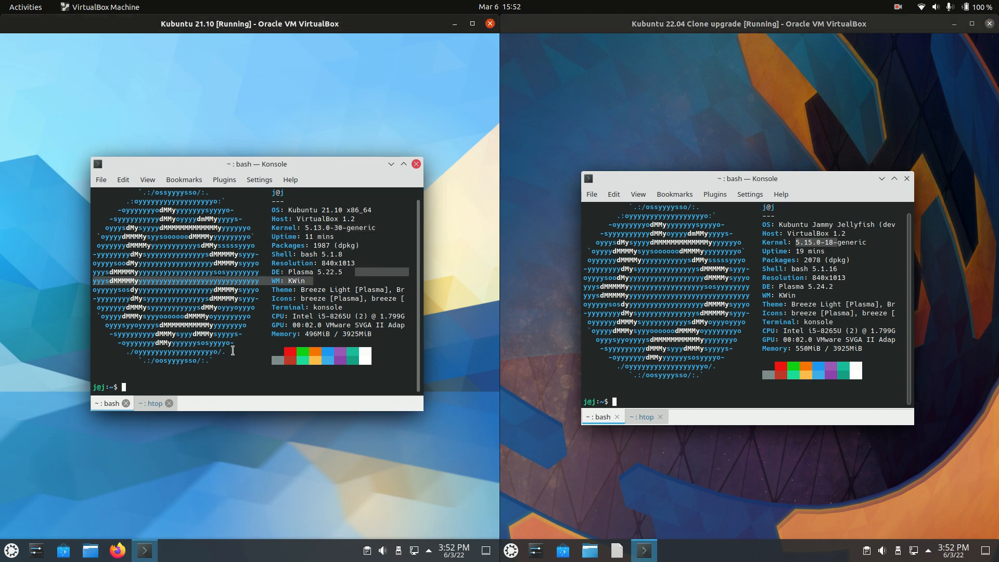
Switch both Konsole windows from the neofetch summary to their htop sessions.
left_click(510, 551)
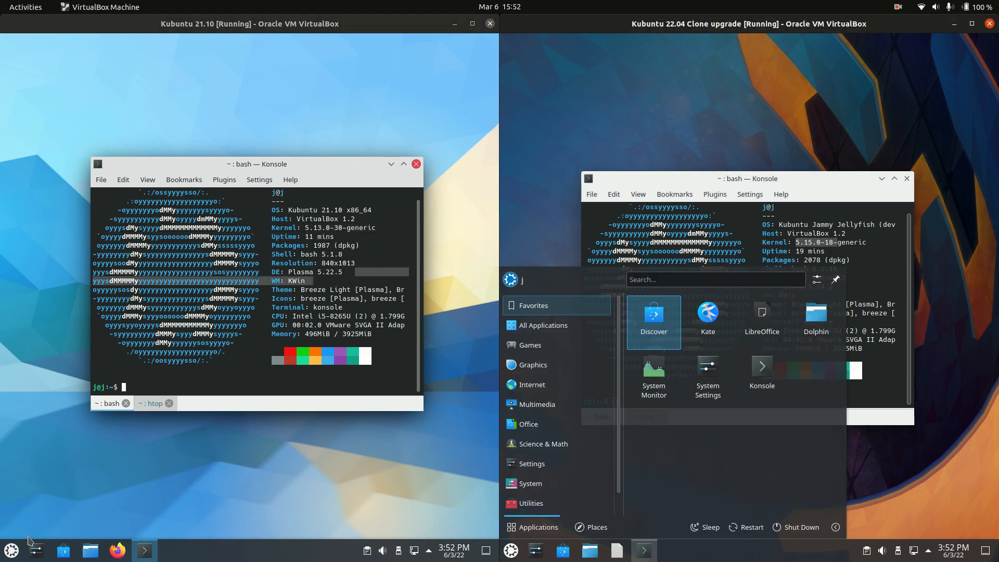
left_click(11, 551)
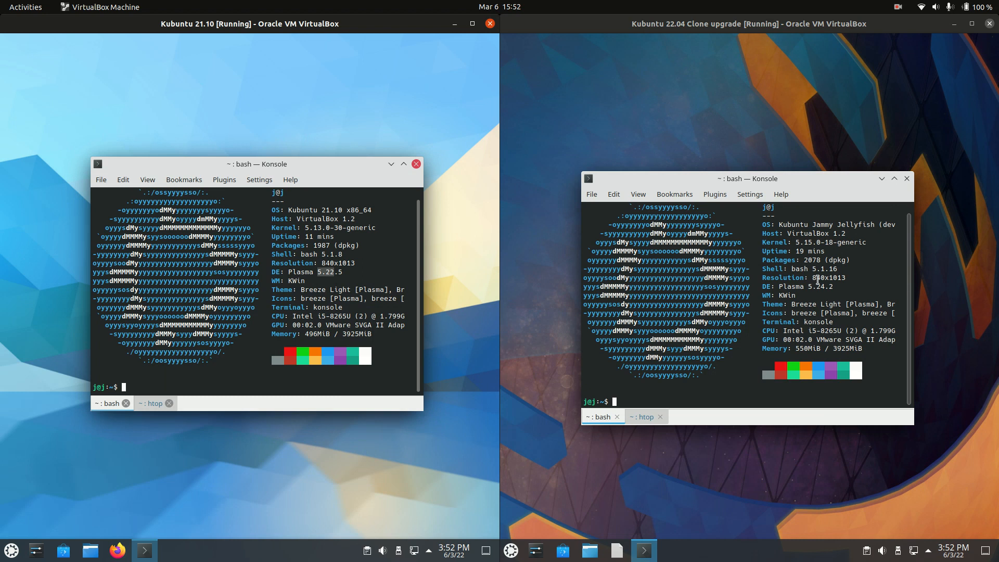
left_click(153, 402)
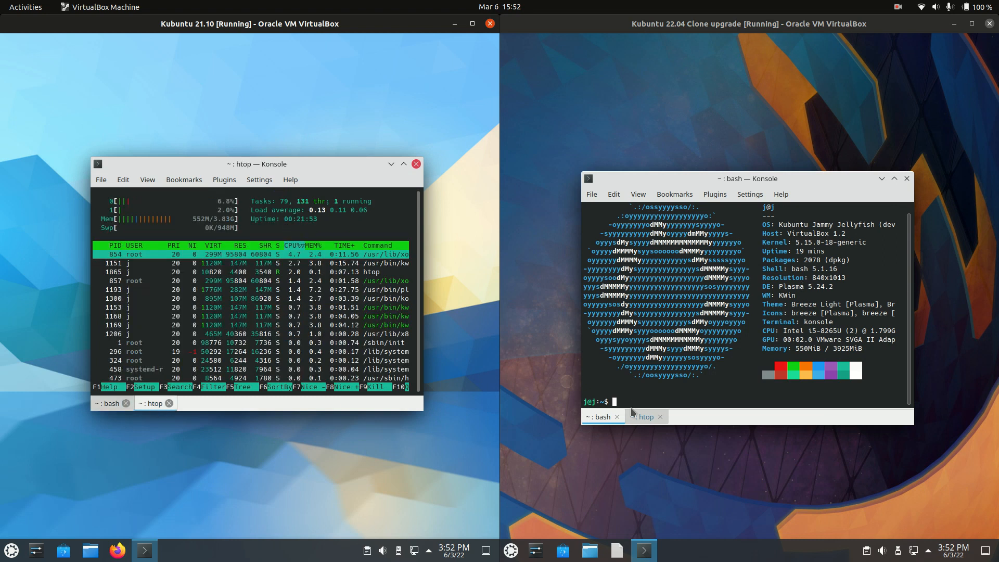
left_click(643, 416)
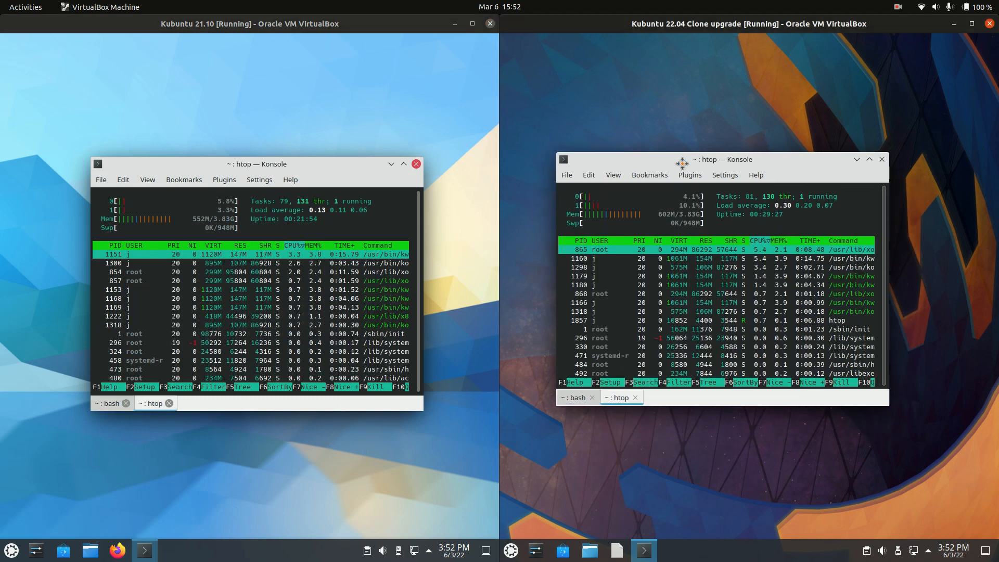